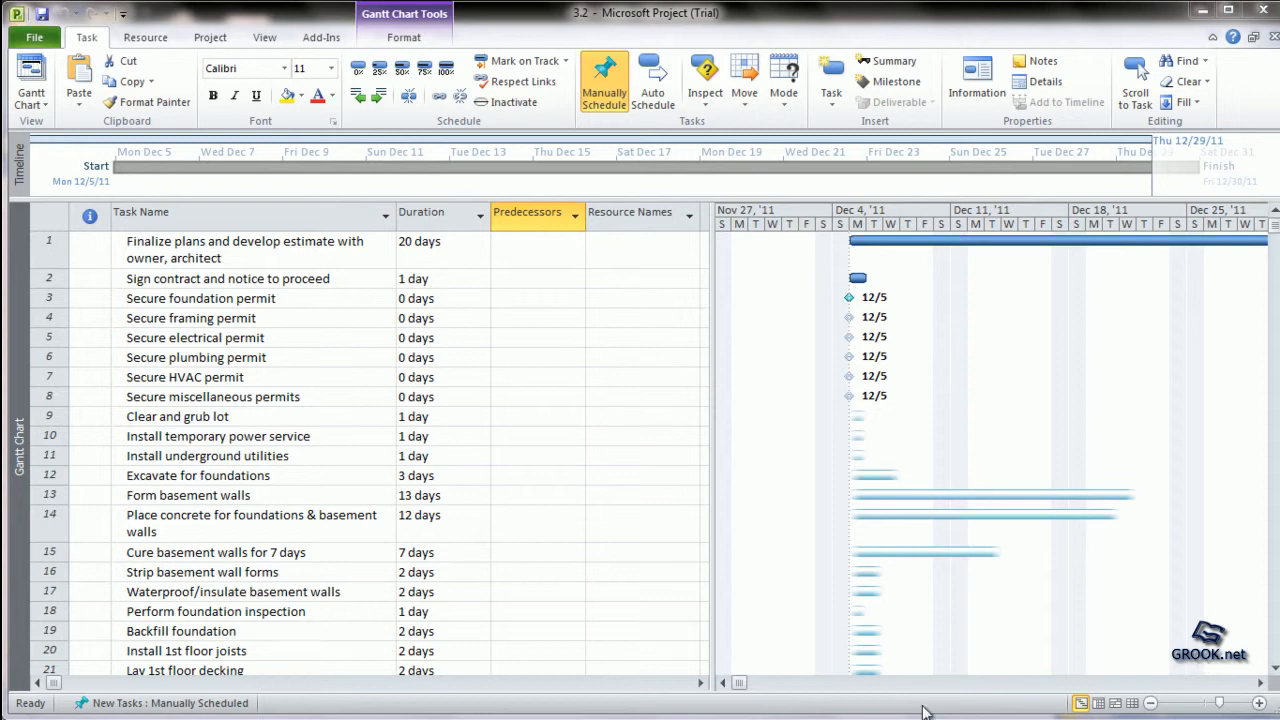
{"action": "mouse_move", "coordinate": [312, 384]}
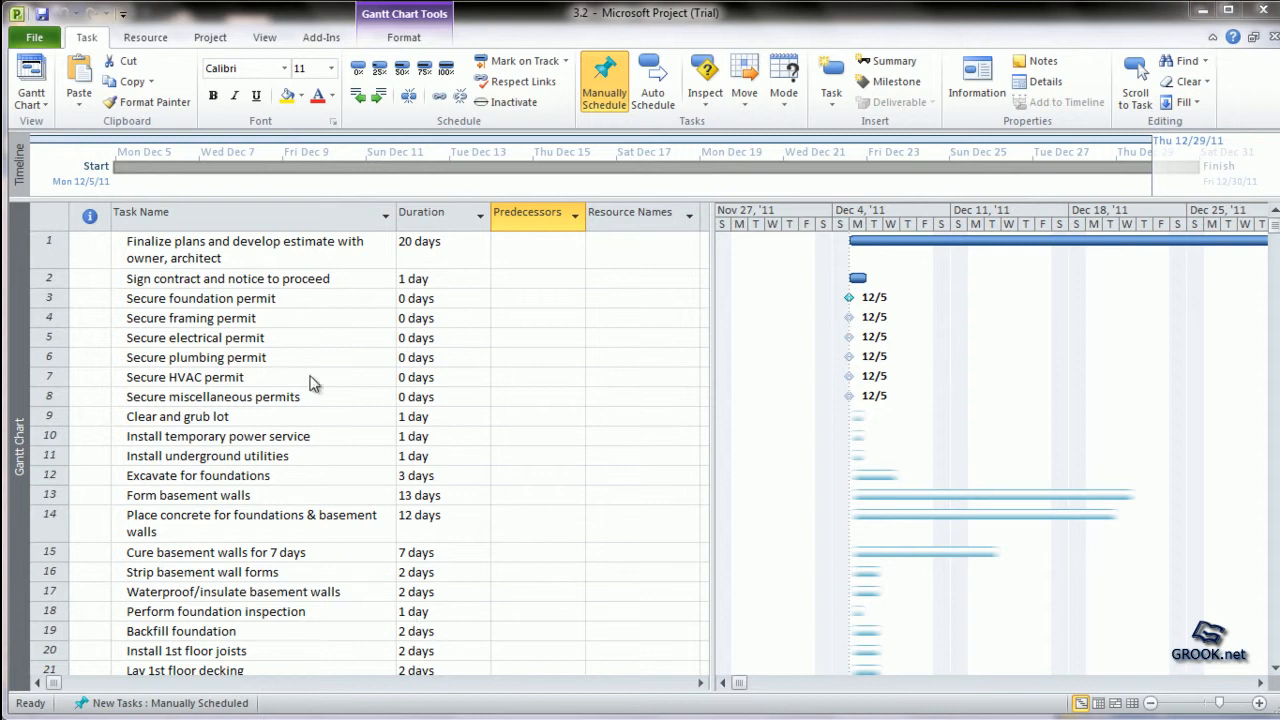
{"action": "mouse_move", "coordinate": [420, 308]}
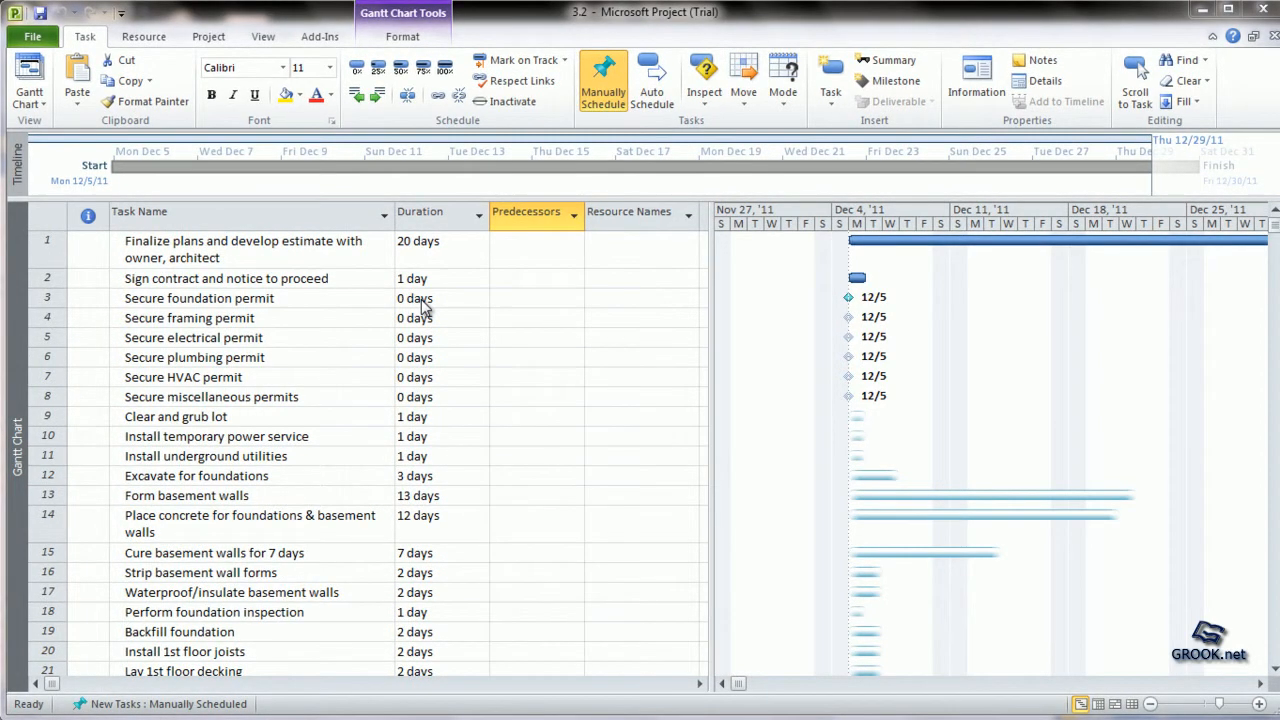
Step: Review the durations of the foundation, framing and electrical permit tasks before the new milestone
{"action": "left_click", "coordinate": [430, 298]}
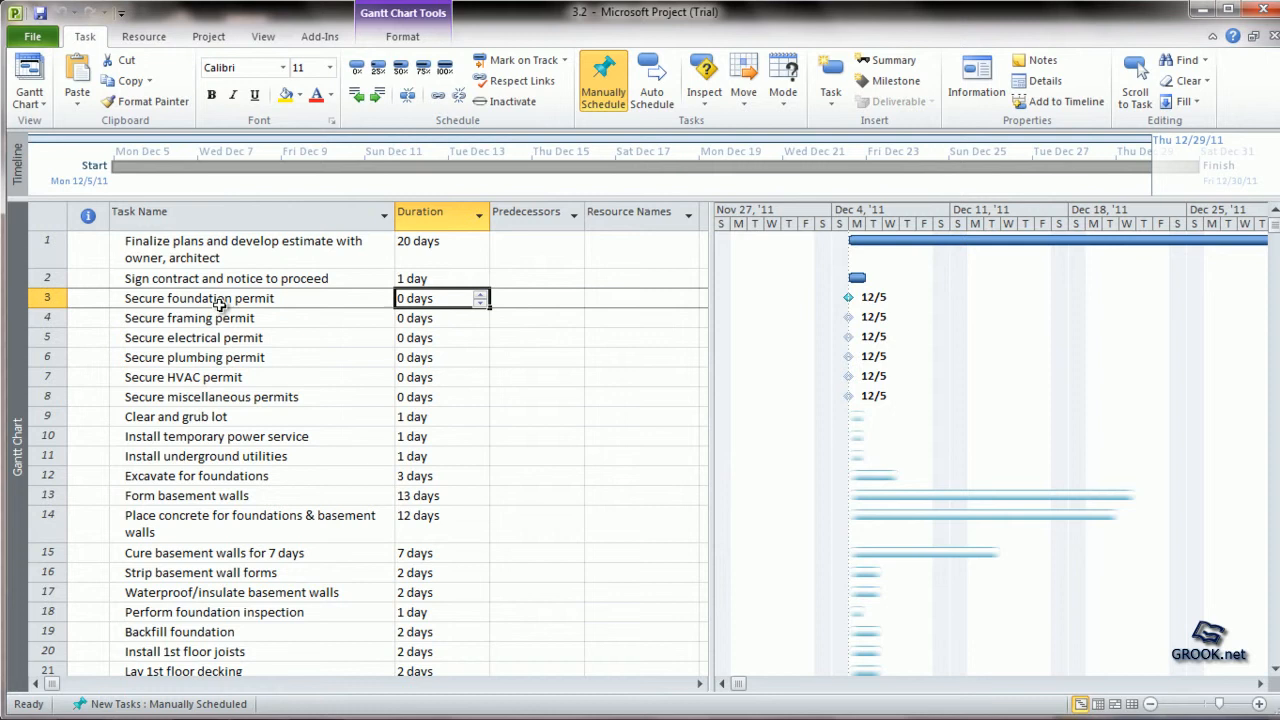
{"action": "left_click", "coordinate": [440, 318]}
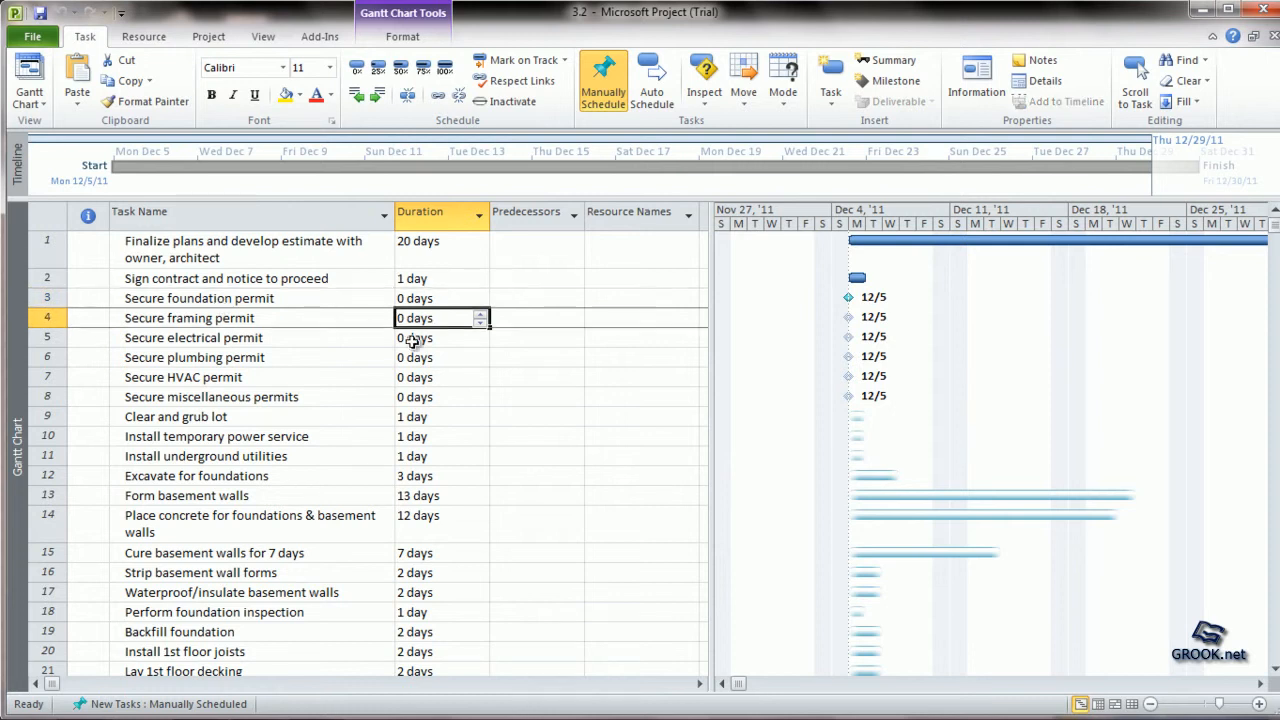
{"action": "left_click", "coordinate": [440, 336]}
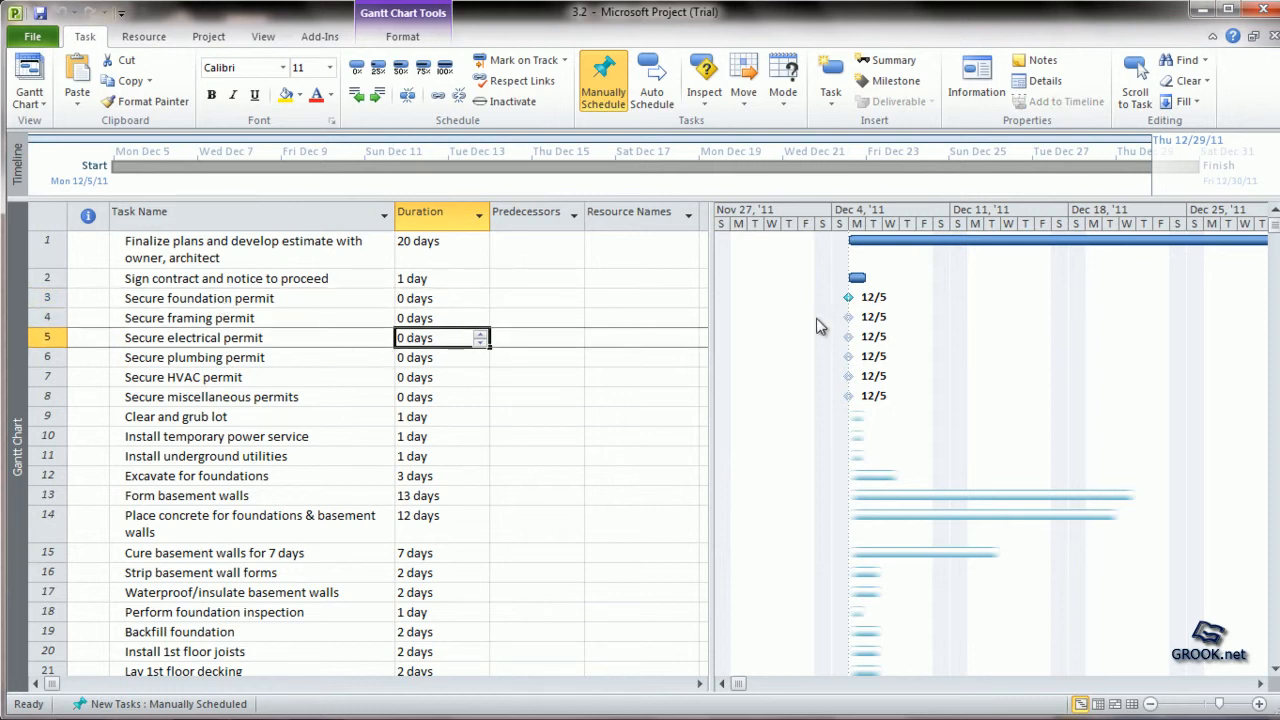
{"action": "mouse_move", "coordinate": [856, 316]}
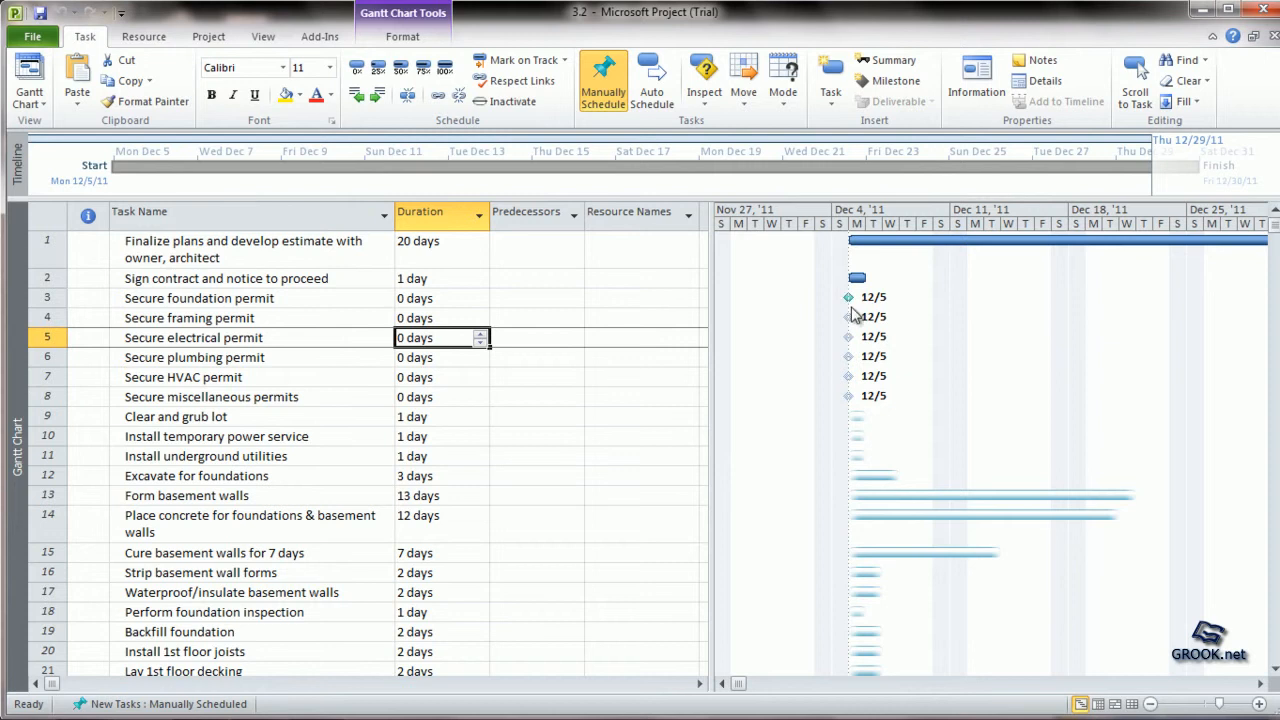
{"action": "mouse_move", "coordinate": [848, 316]}
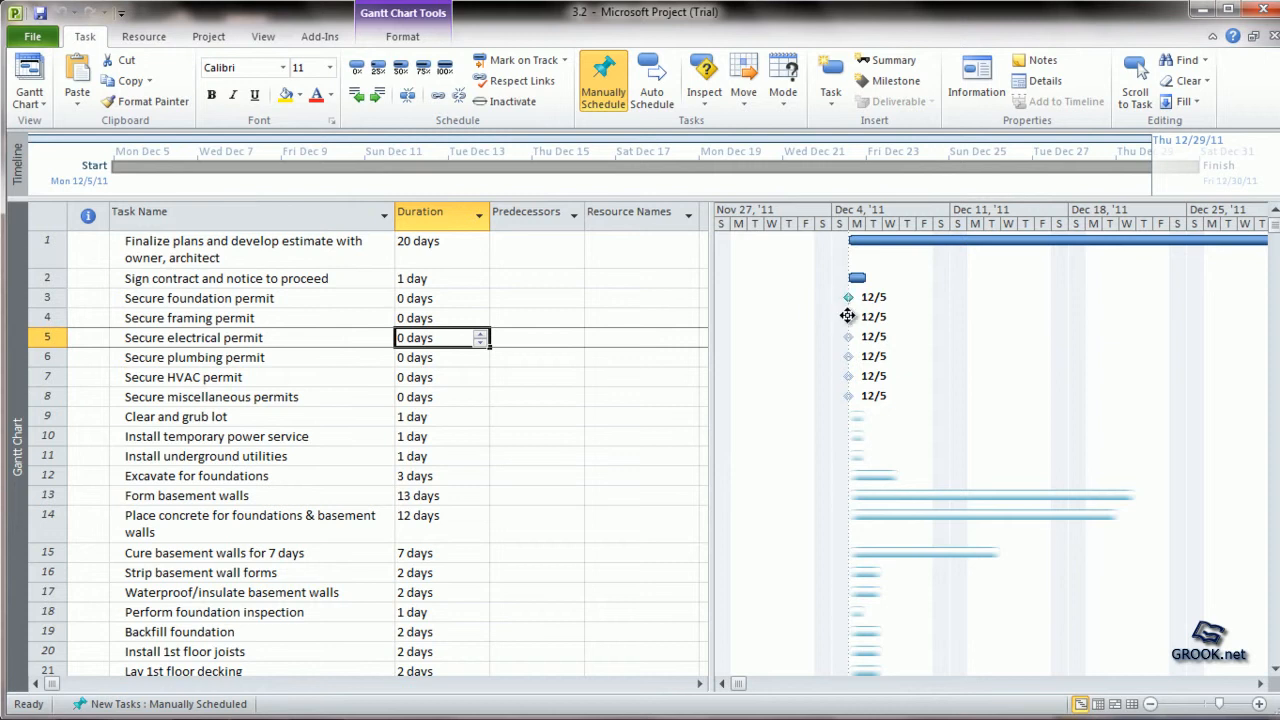
{"action": "mouse_move", "coordinate": [848, 370]}
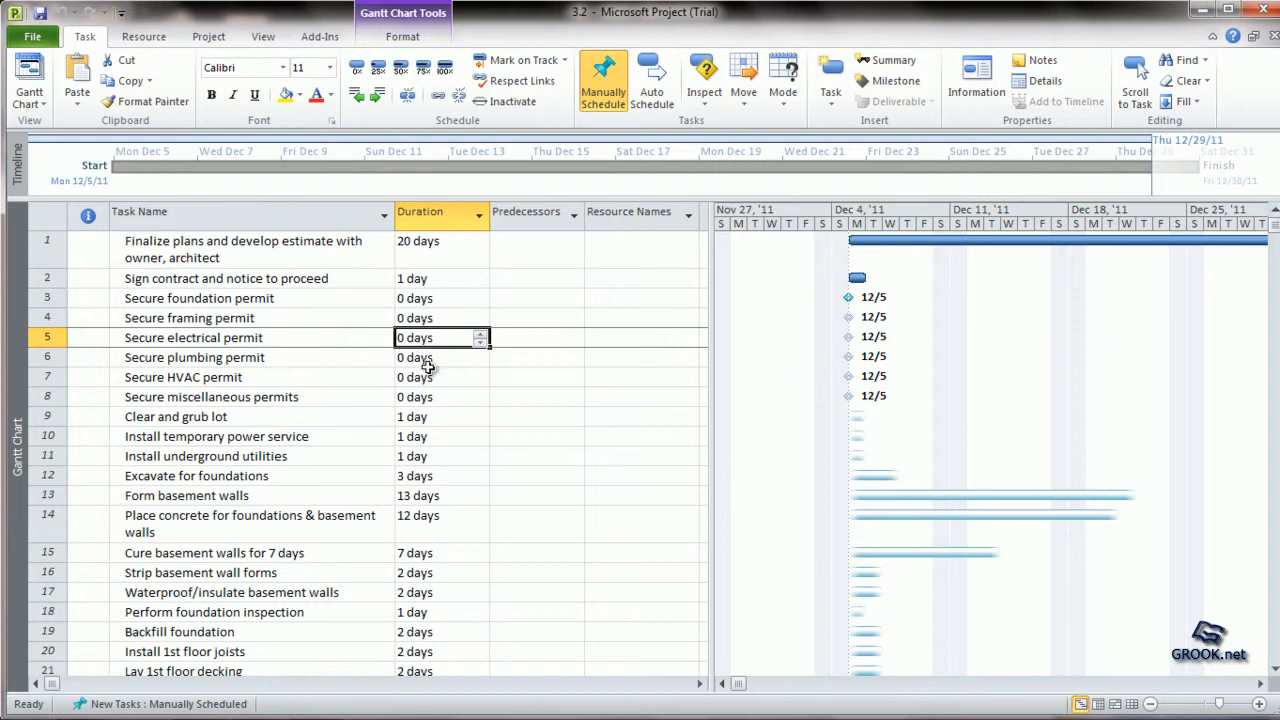
{"action": "mouse_move", "coordinate": [848, 300]}
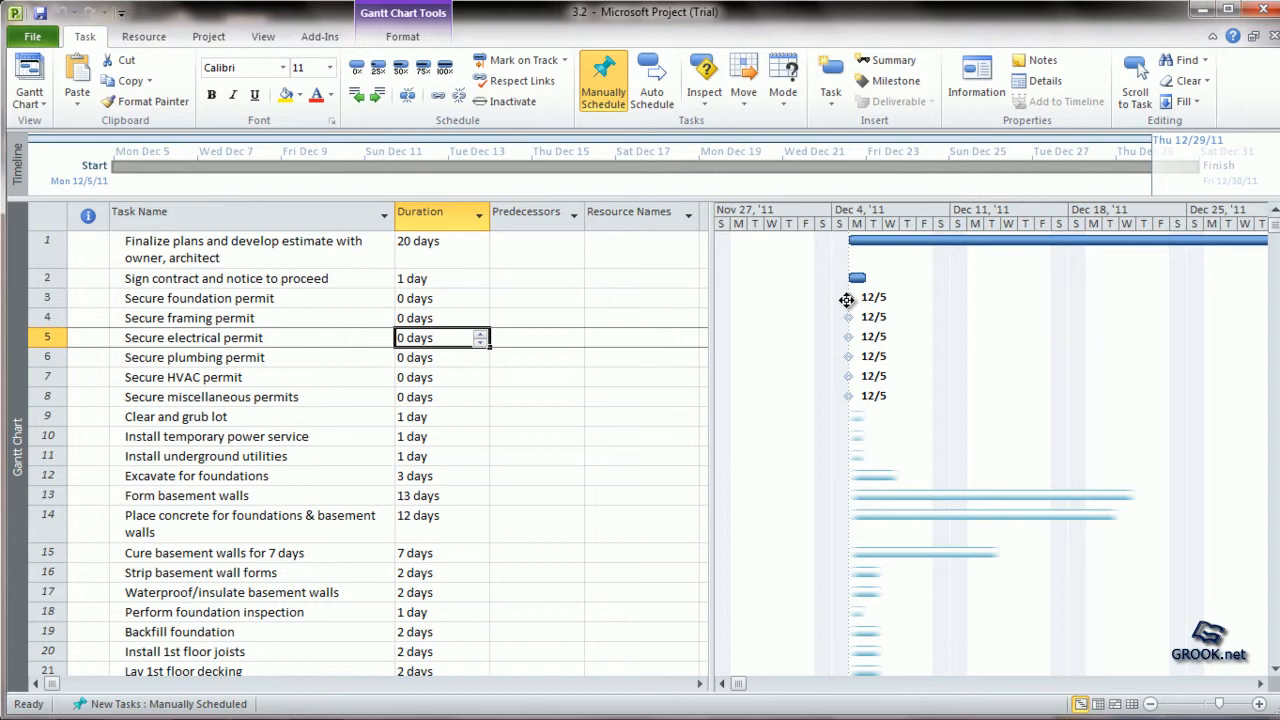
{"action": "mouse_move", "coordinate": [832, 412]}
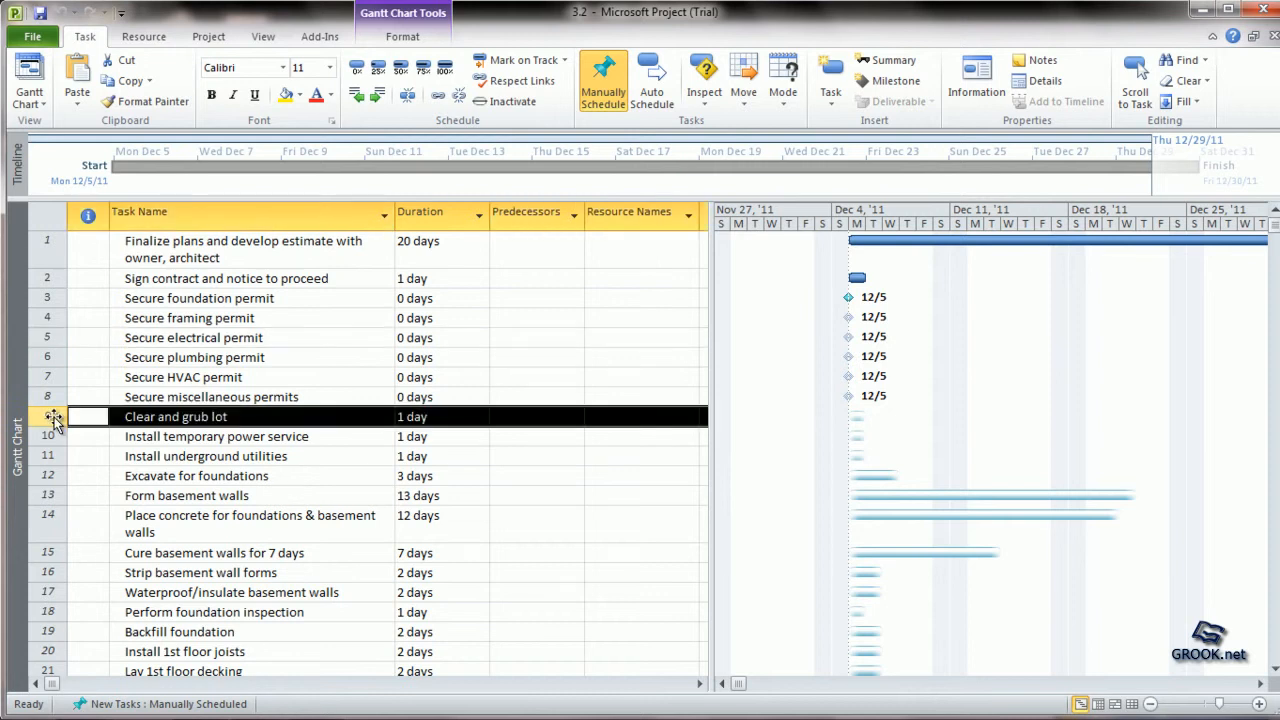
{"action": "mouse_move", "coordinate": [64, 420]}
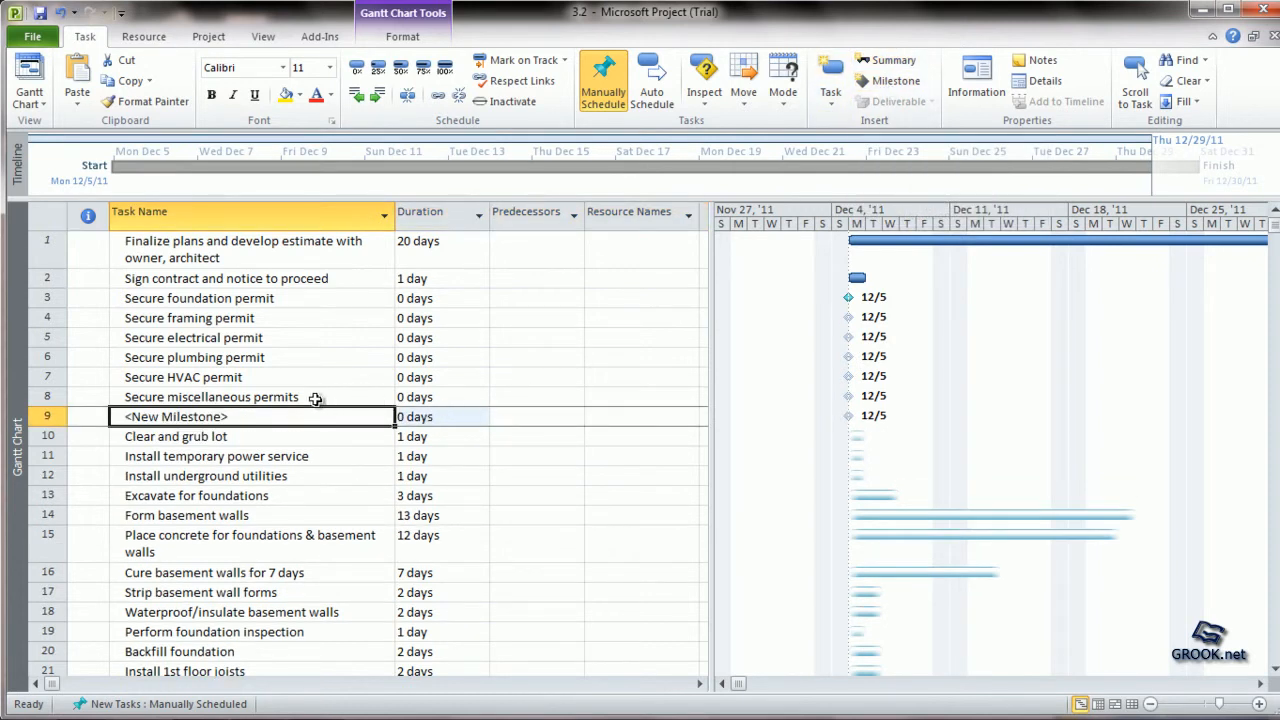
{"action": "mouse_move", "coordinate": [232, 418]}
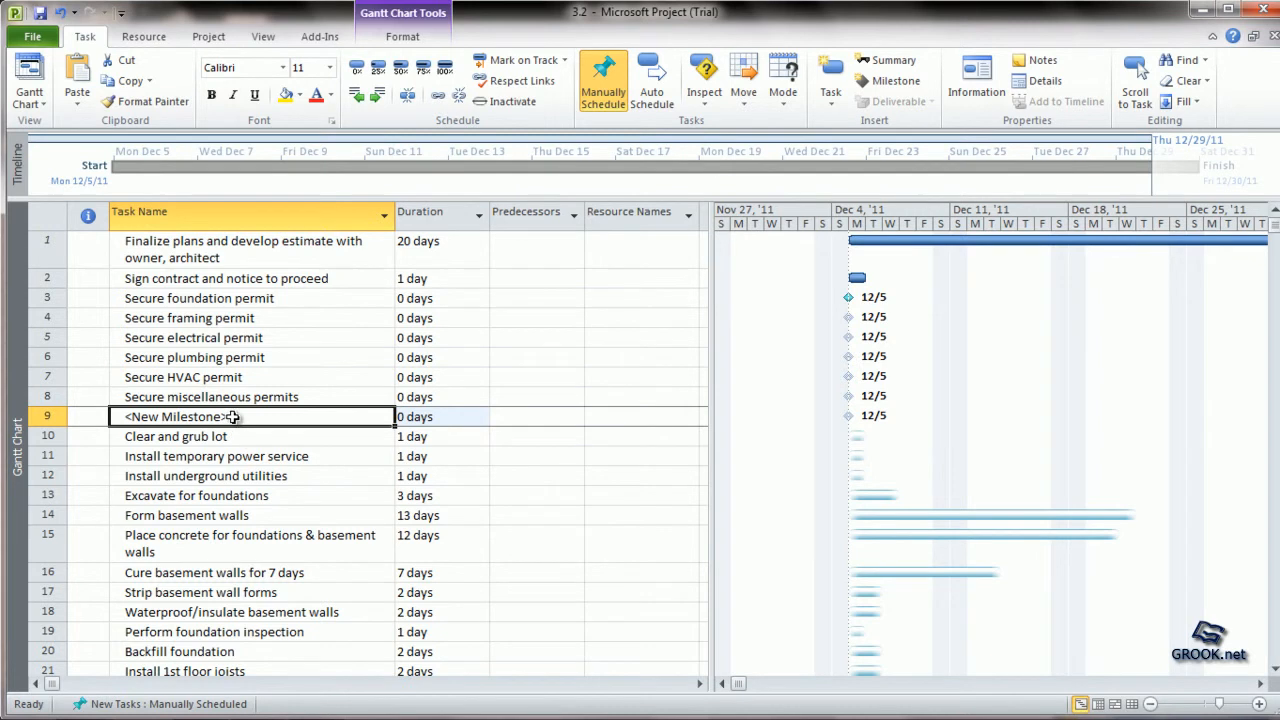
Step: Name the new zero-day milestone 'Clearances' in Task Information and confirm
{"action": "double_click", "coordinate": [180, 416]}
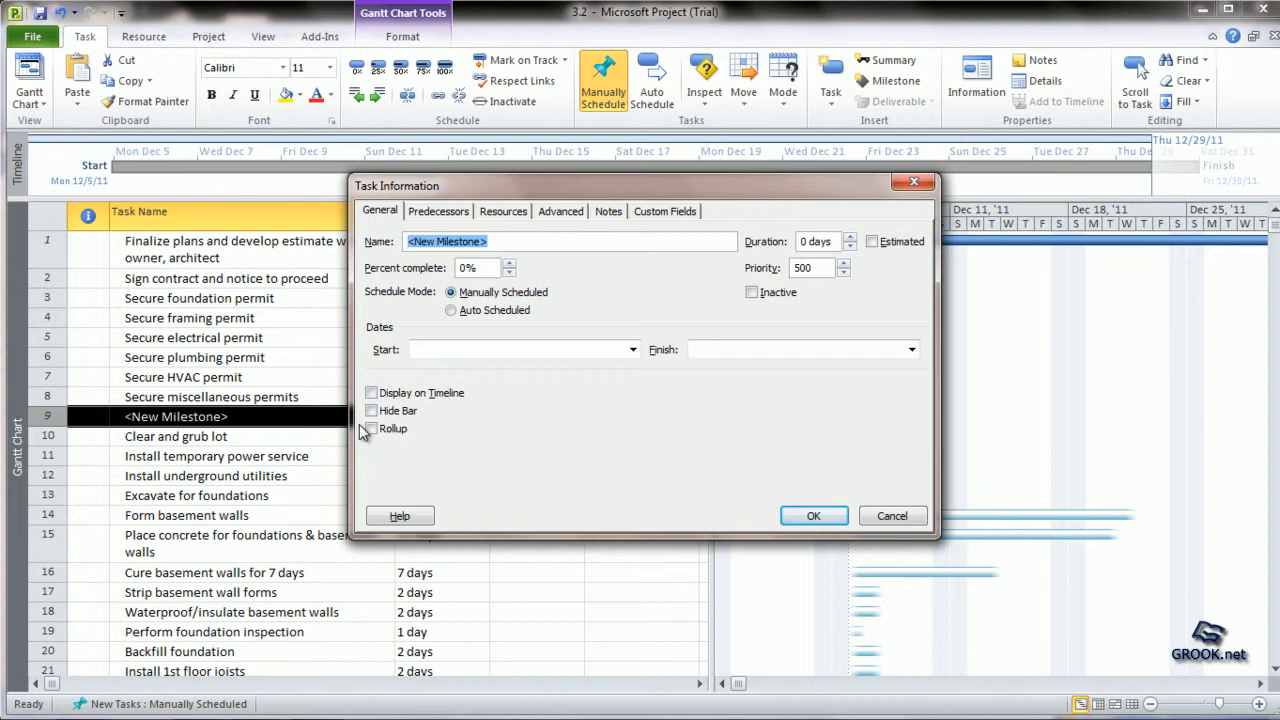
{"action": "type", "text": "Cle"}
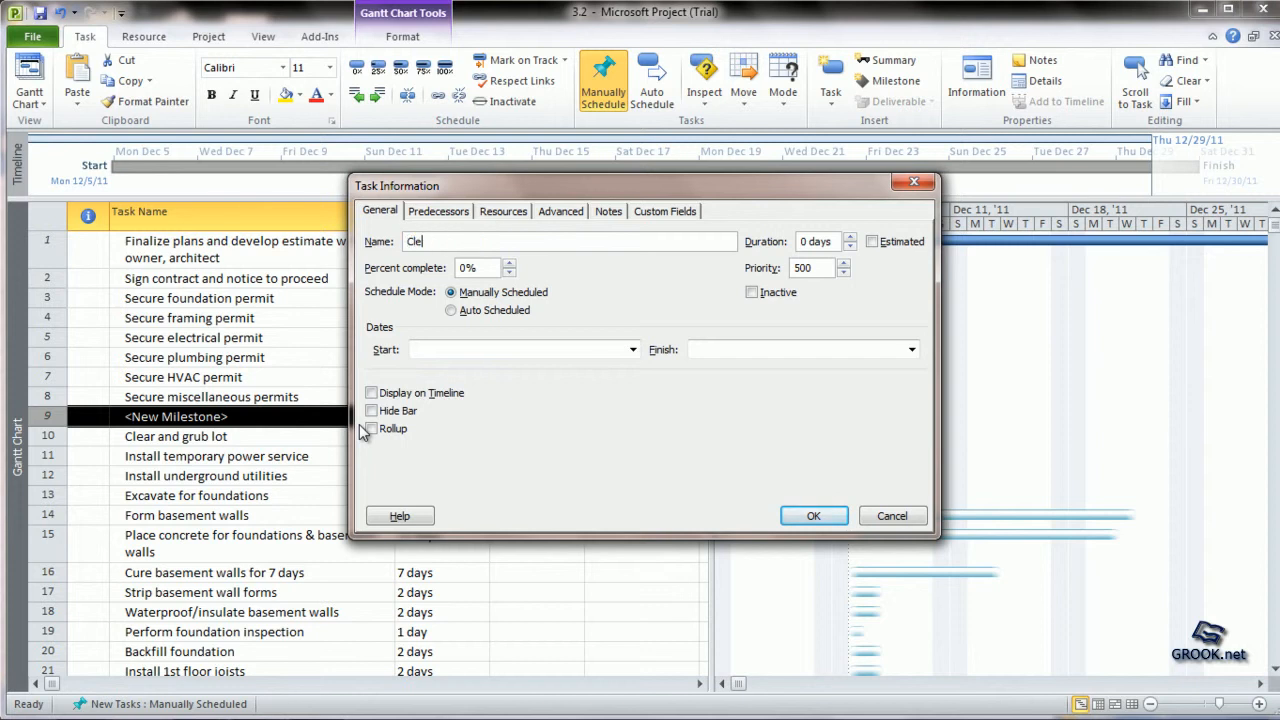
{"action": "type", "text": "arances"}
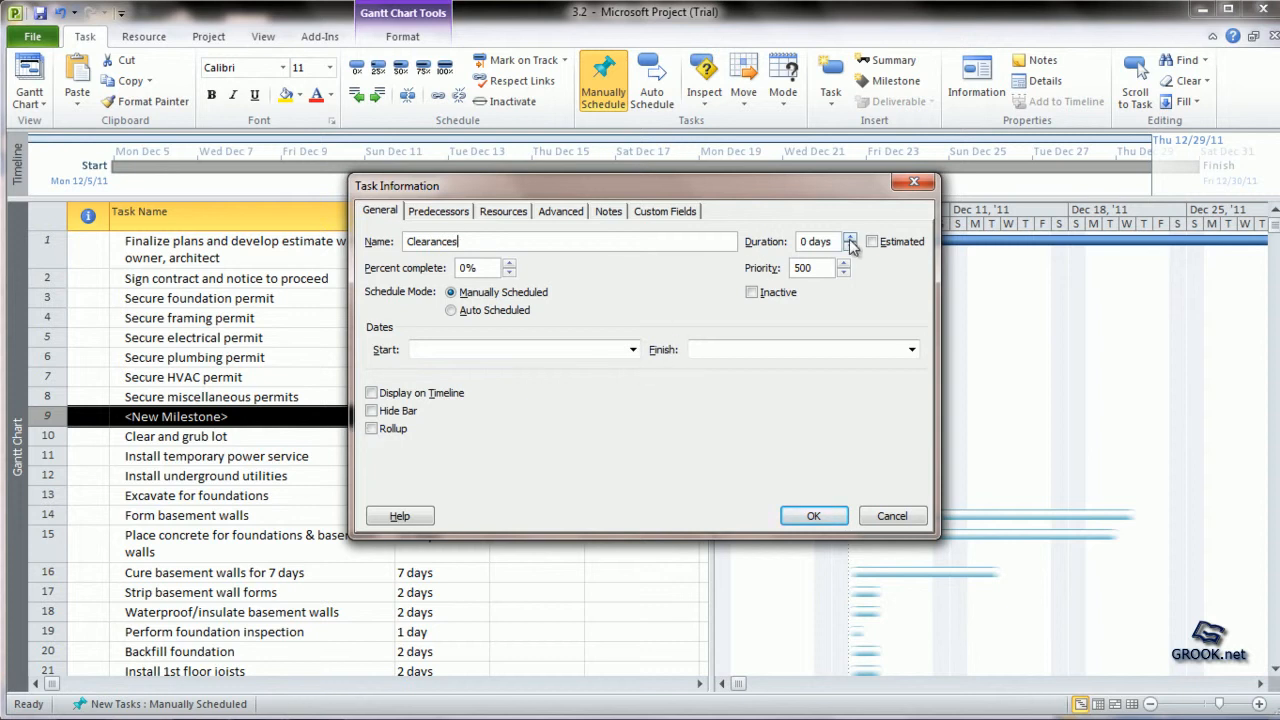
{"action": "left_click", "coordinate": [812, 516]}
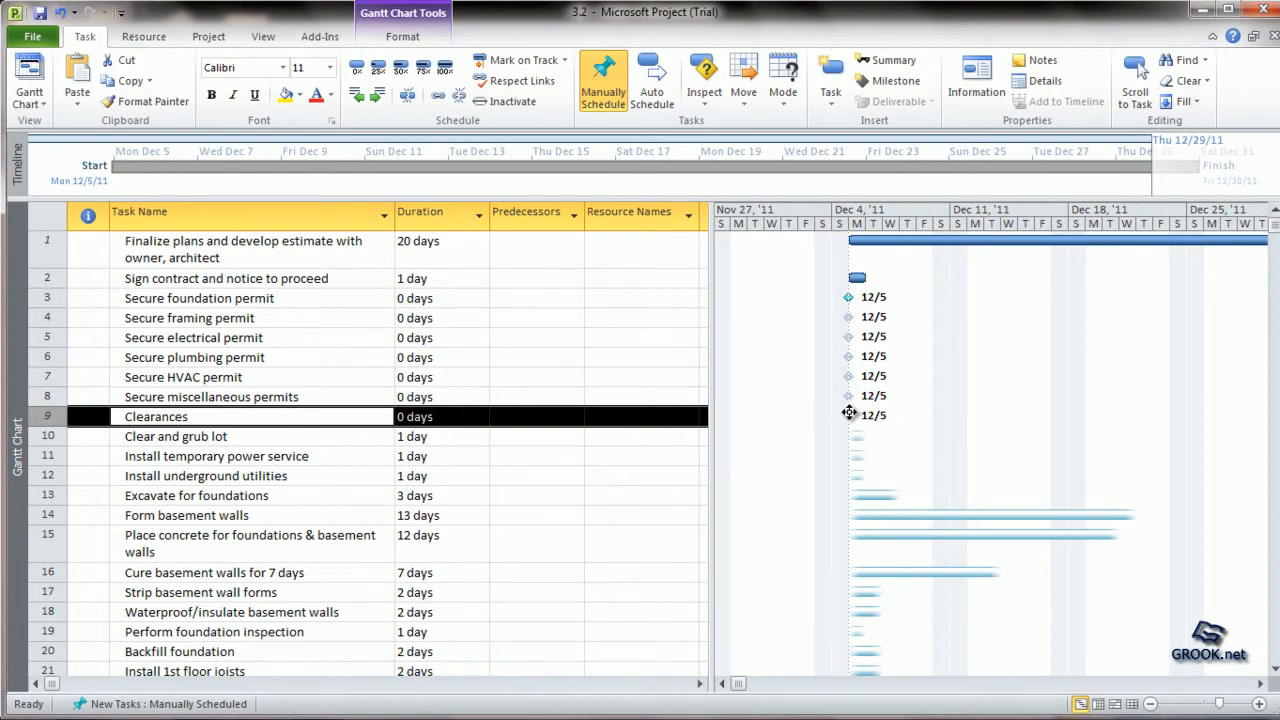
{"action": "mouse_move", "coordinate": [850, 414]}
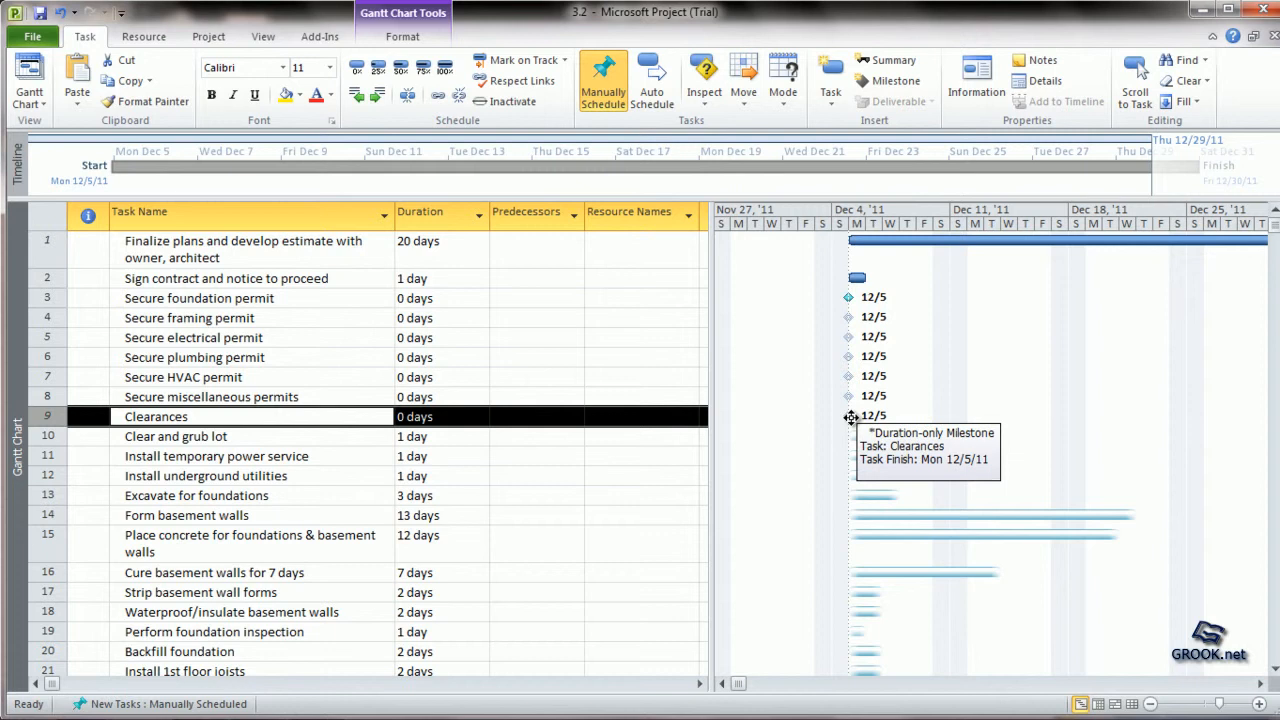
{"action": "mouse_move", "coordinate": [848, 418]}
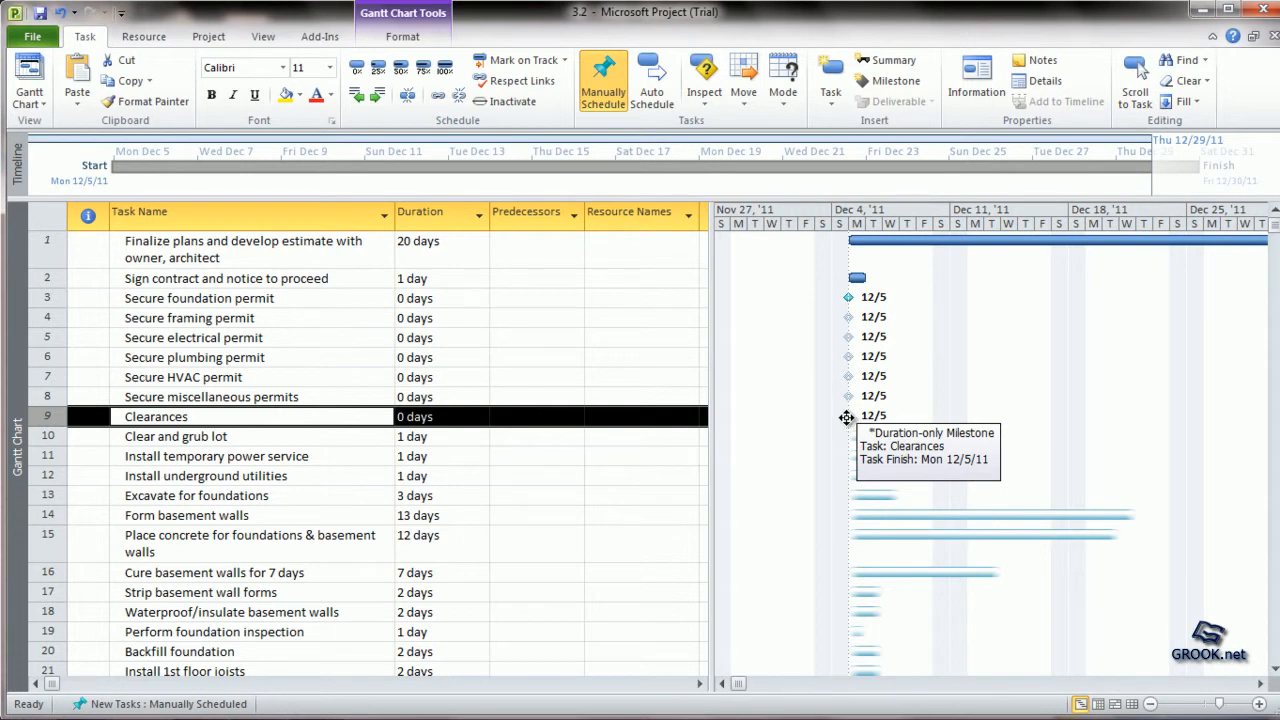